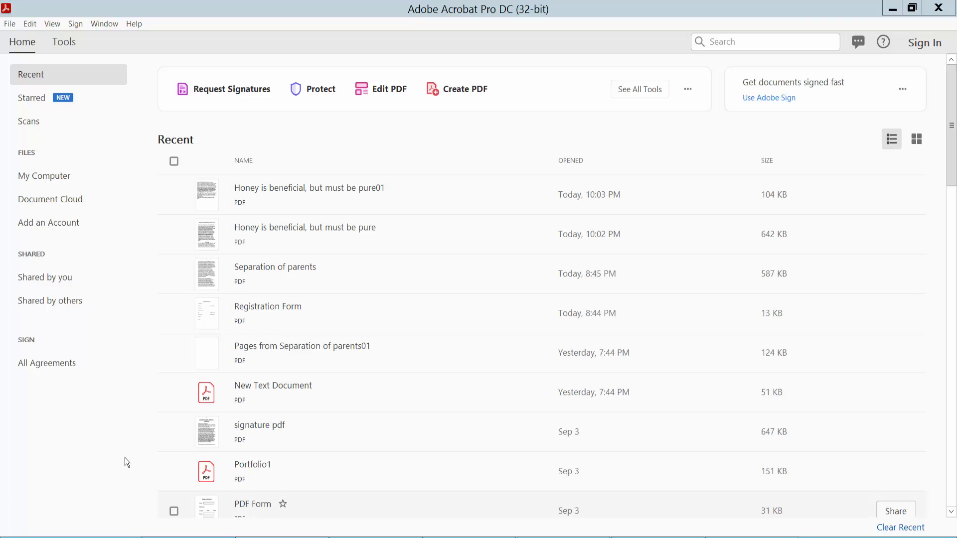
mouse_move(408, 200)
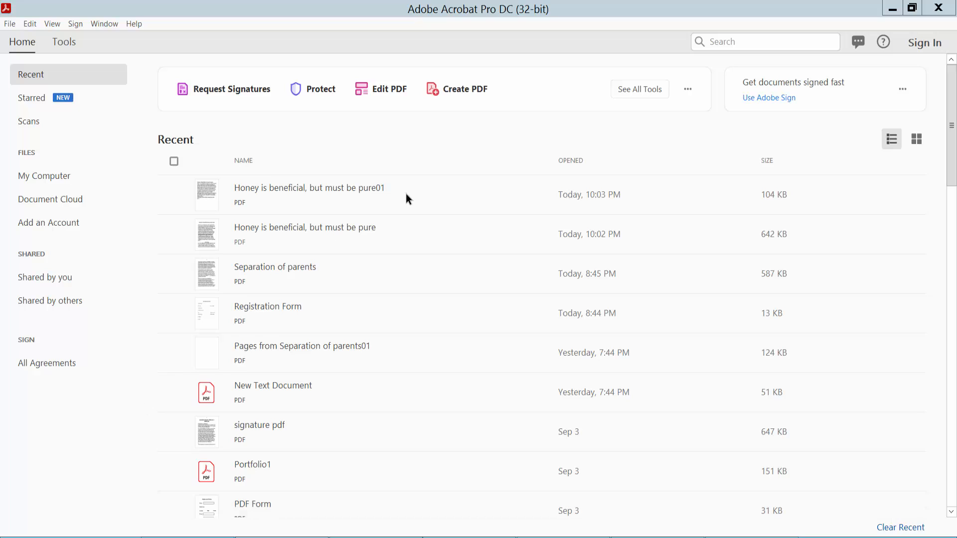
mouse_move(465, 47)
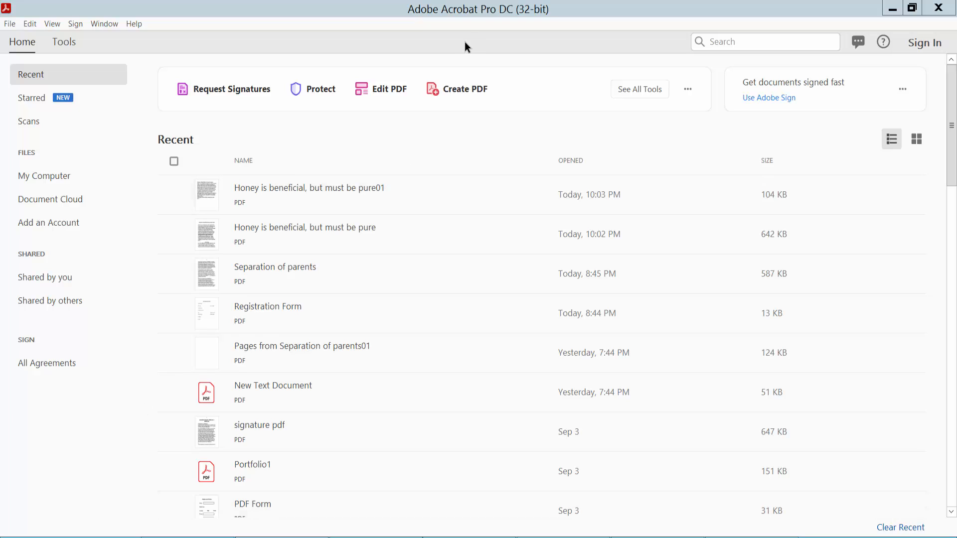
mouse_move(505, 23)
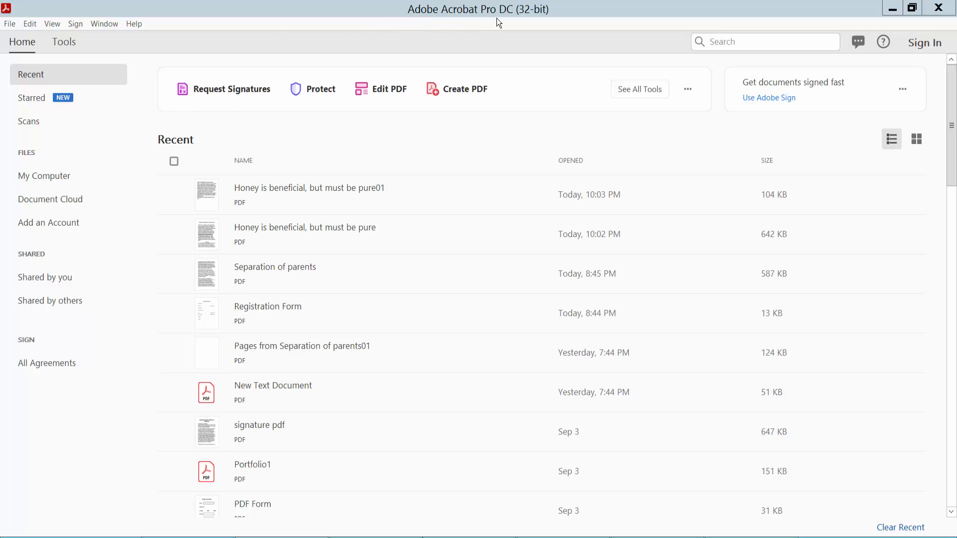
mouse_move(190, 129)
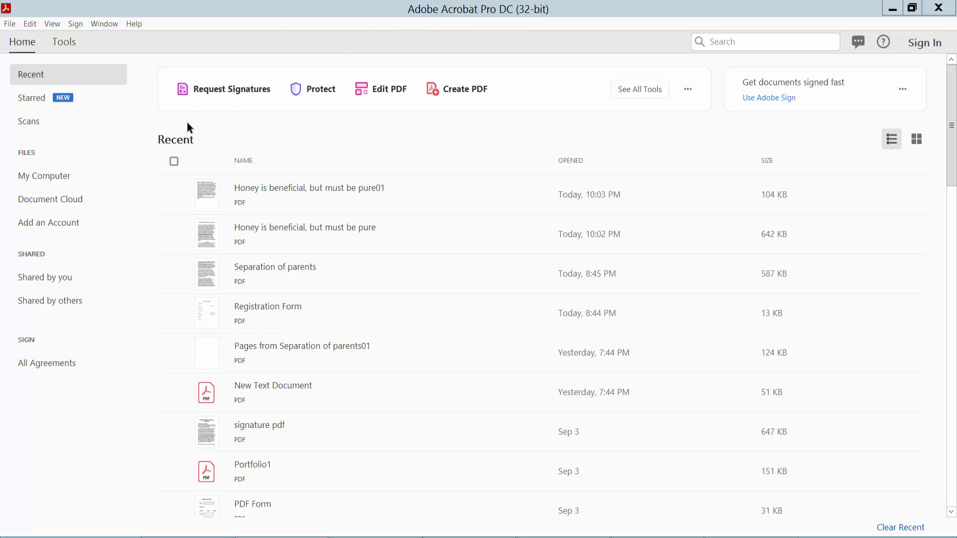
From the Create PDF tool, select the 'Honey is beneficial, but must be pure' workbook and start creating the PDF.
left_click(63, 42)
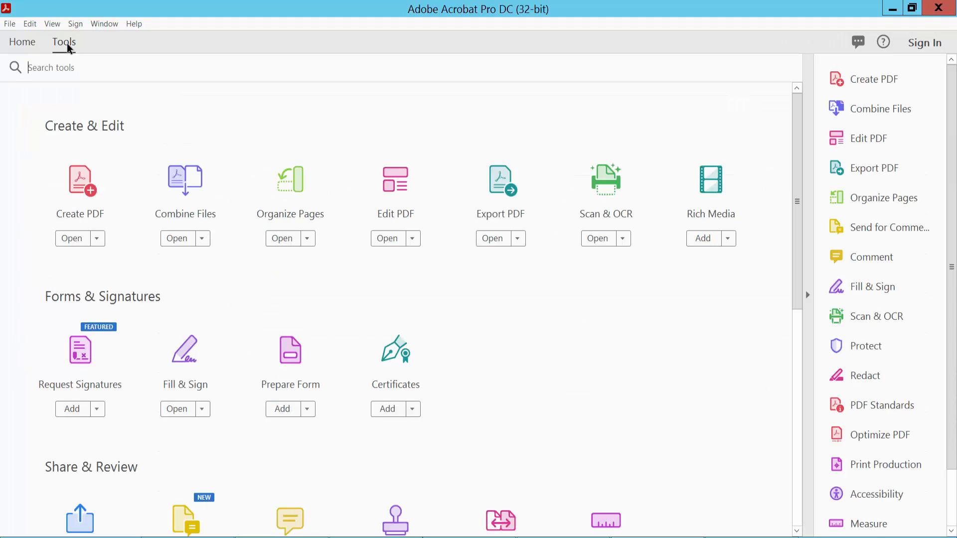
mouse_move(81, 213)
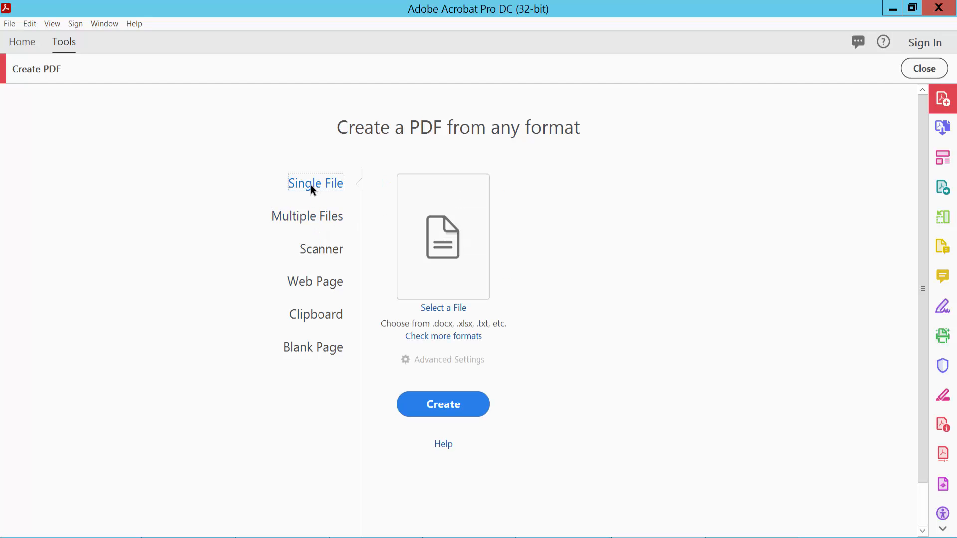
left_click(443, 308)
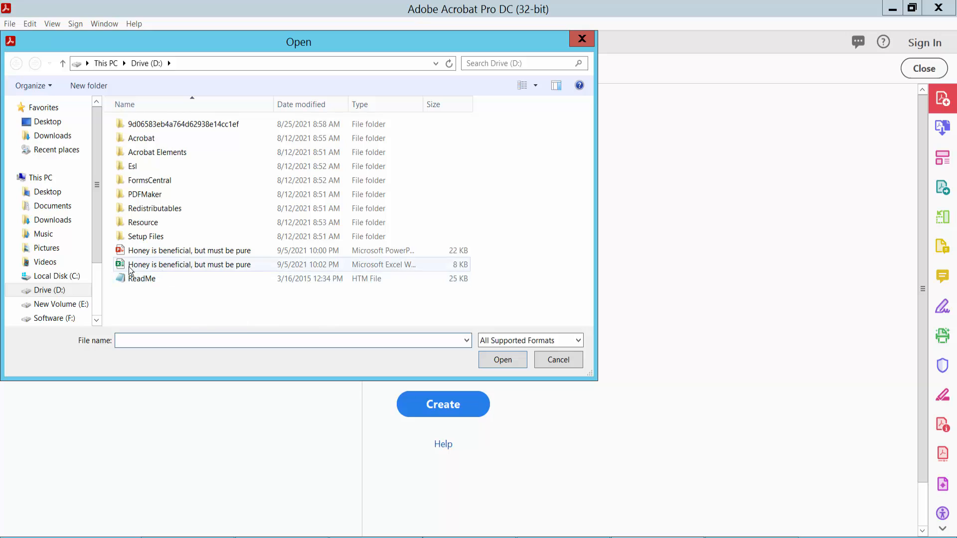
left_click(189, 264)
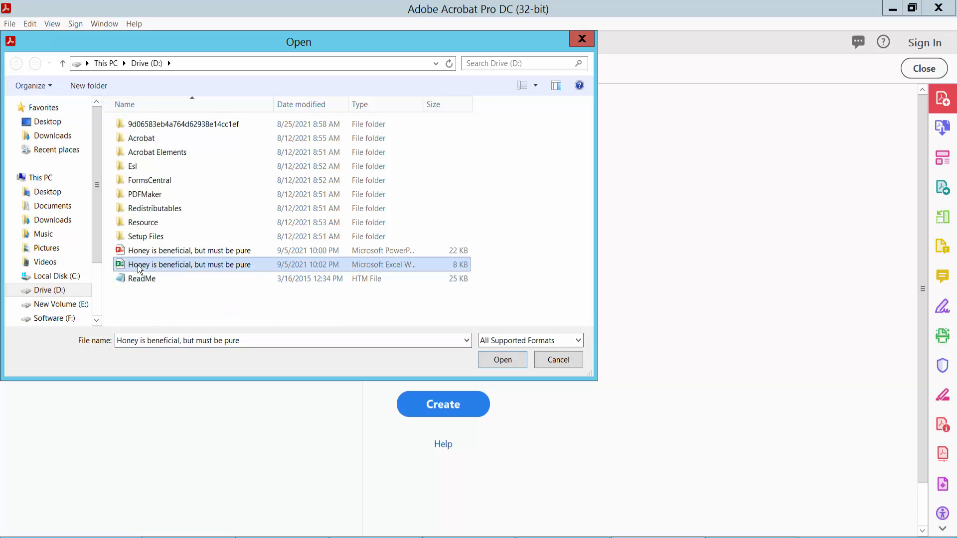
left_click(502, 360)
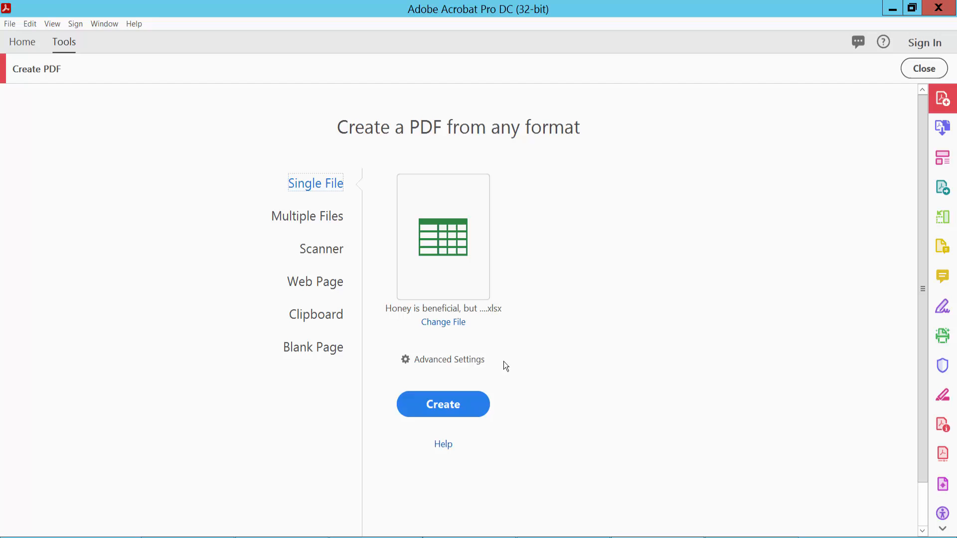
left_click(443, 403)
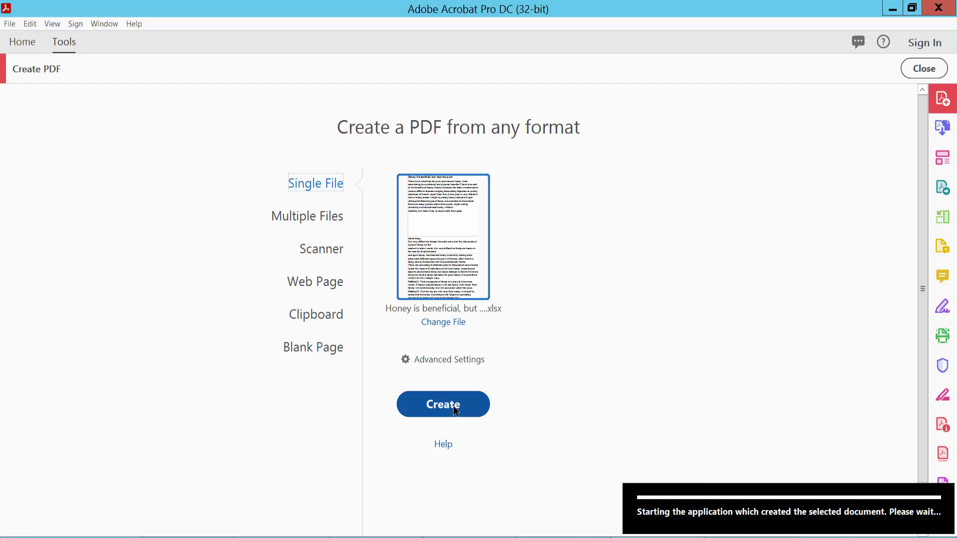
Review the converted five-page honey PDF's thumbnails, then close it without saving.
left_click(443, 403)
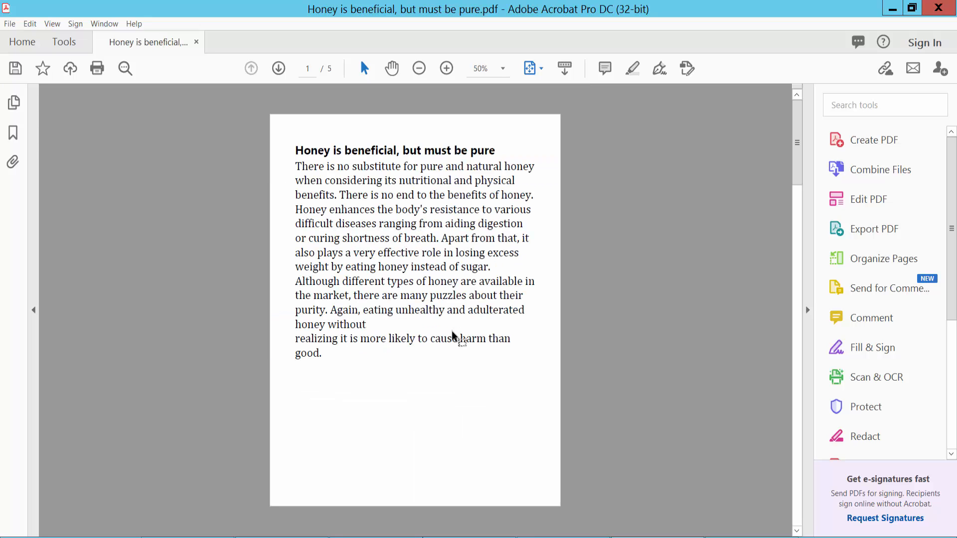
mouse_move(408, 285)
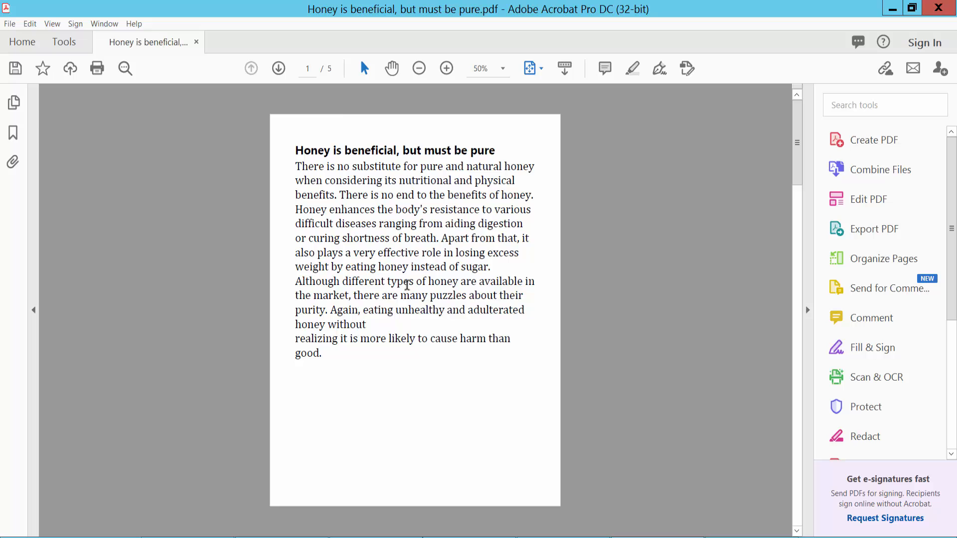
left_click(12, 102)
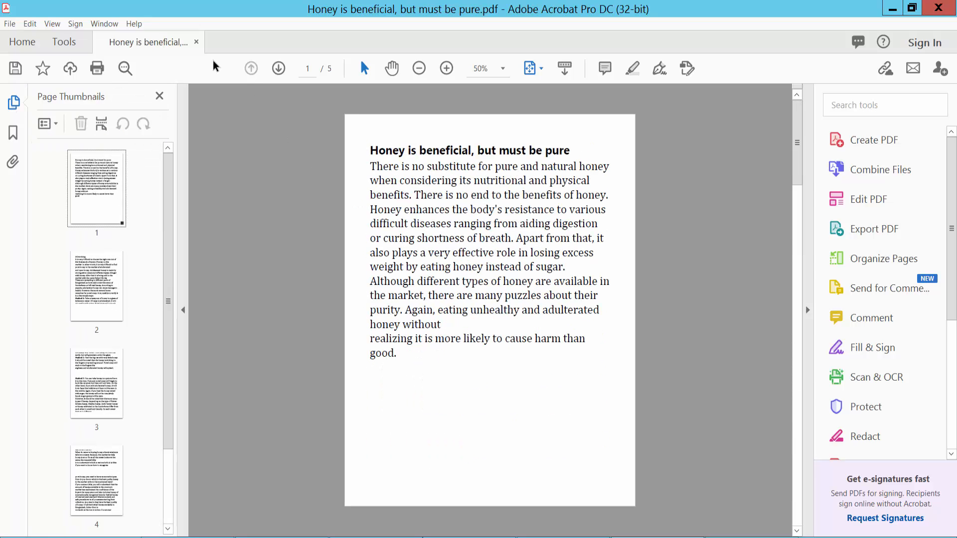
left_click(197, 42)
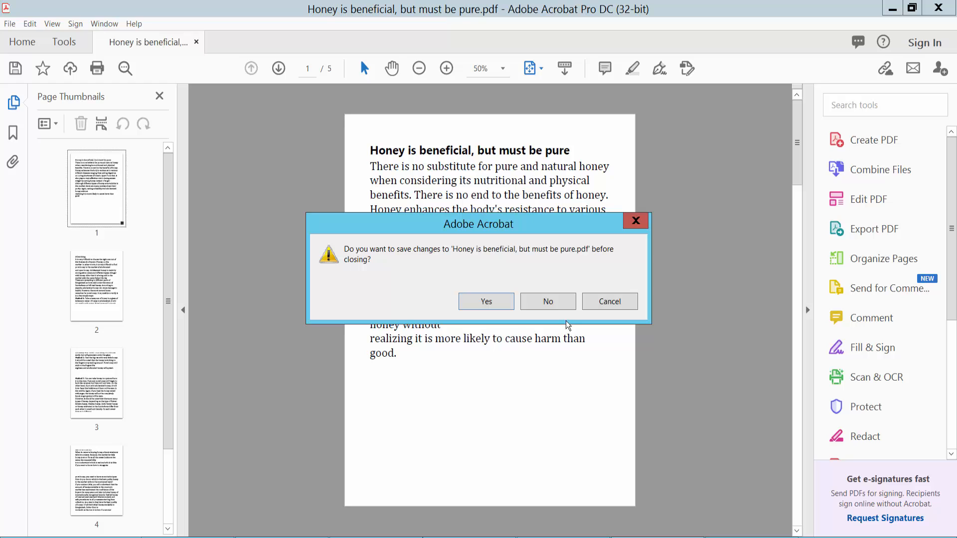
mouse_move(548, 301)
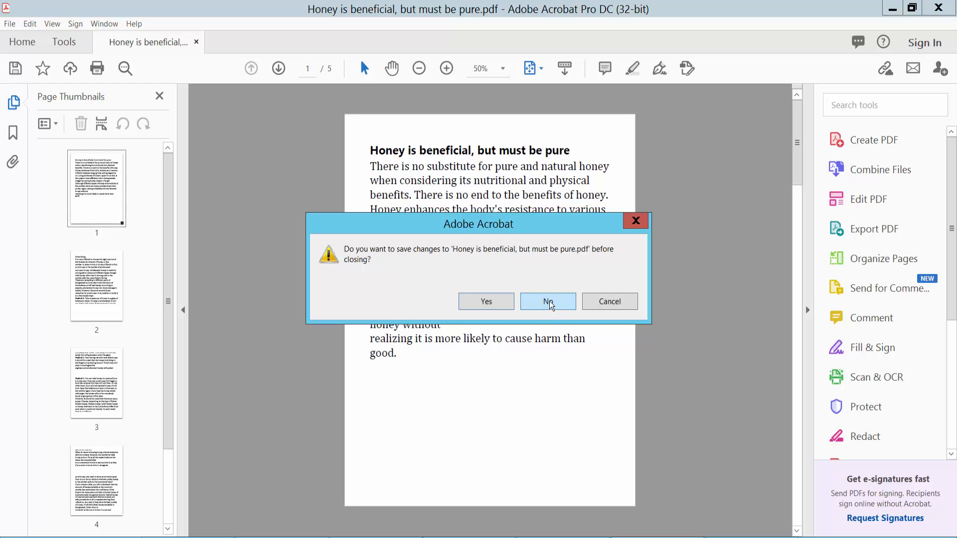
left_click(548, 301)
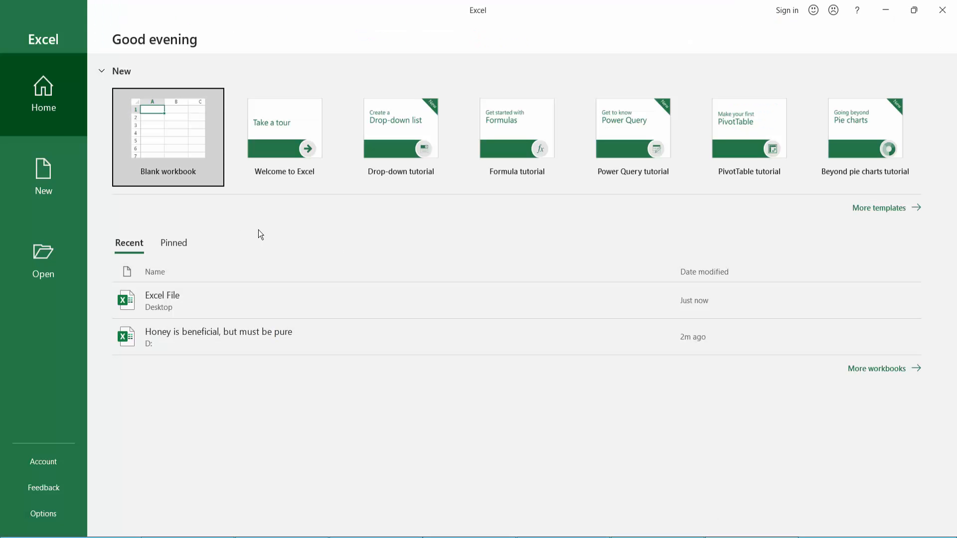
mouse_move(304, 252)
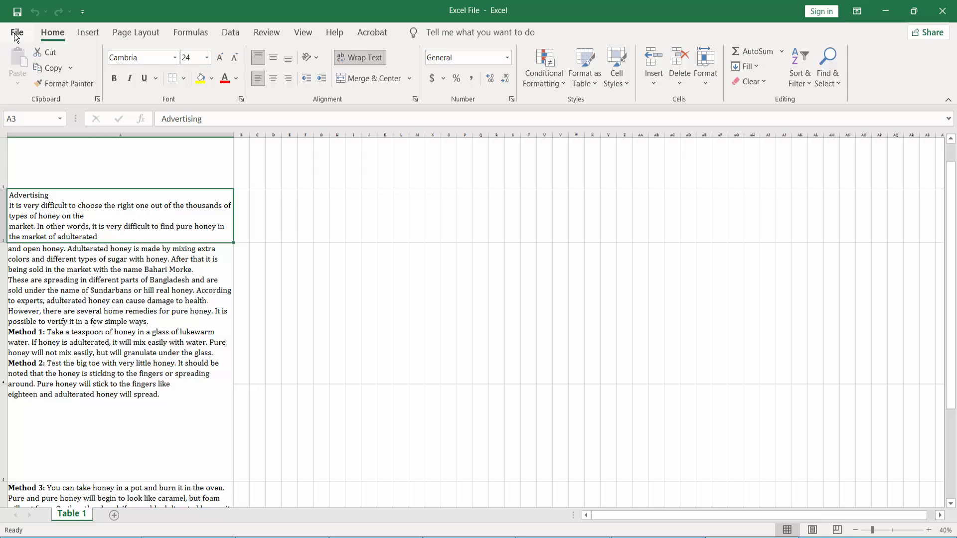
Bring up the File menu for the open 'Excel File' honey workbook.
left_click(17, 32)
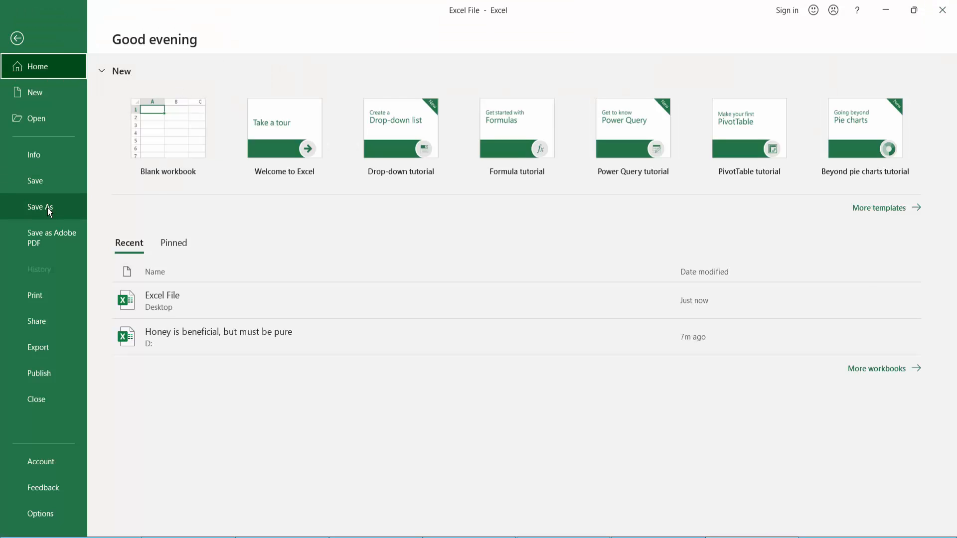
Save the workbook to the Desktop as a PDF named Excel File02.
left_click(40, 207)
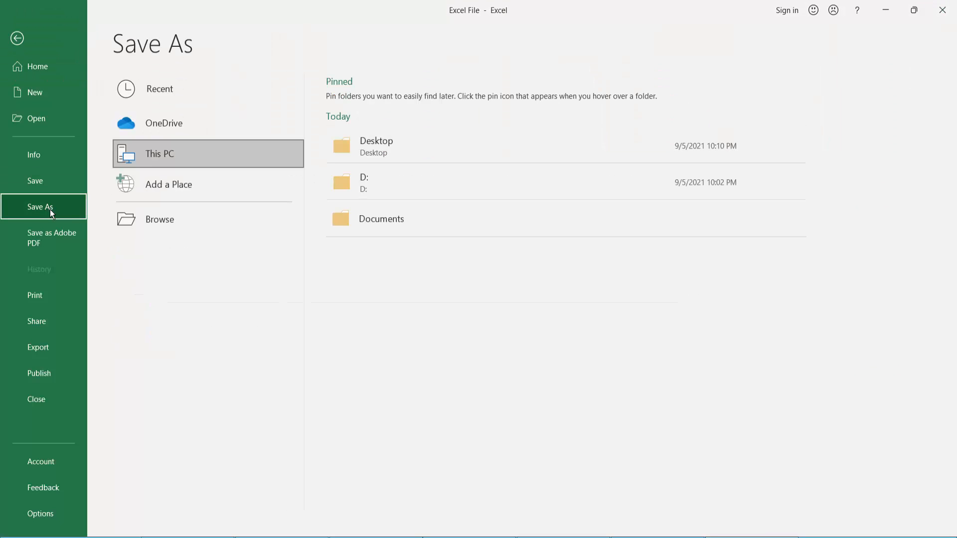
mouse_move(317, 157)
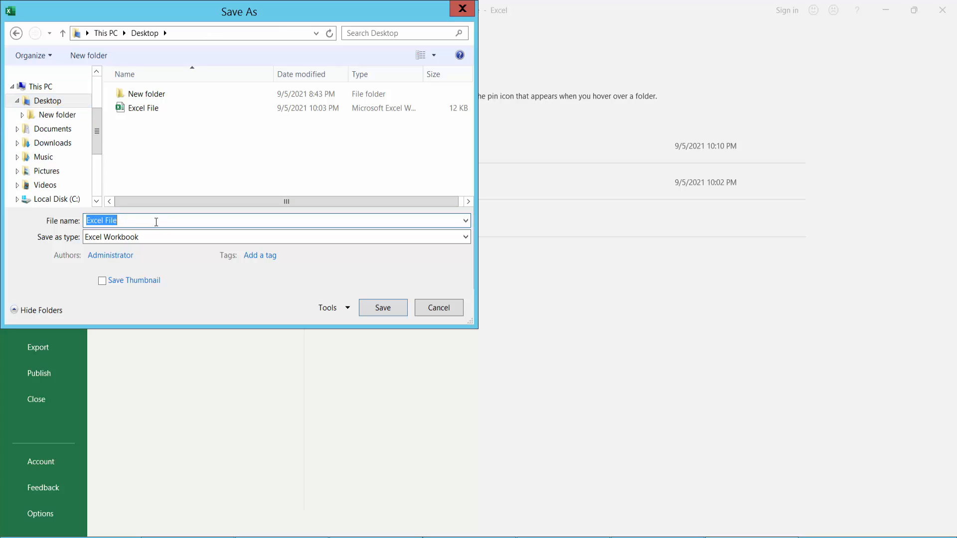
type("0")
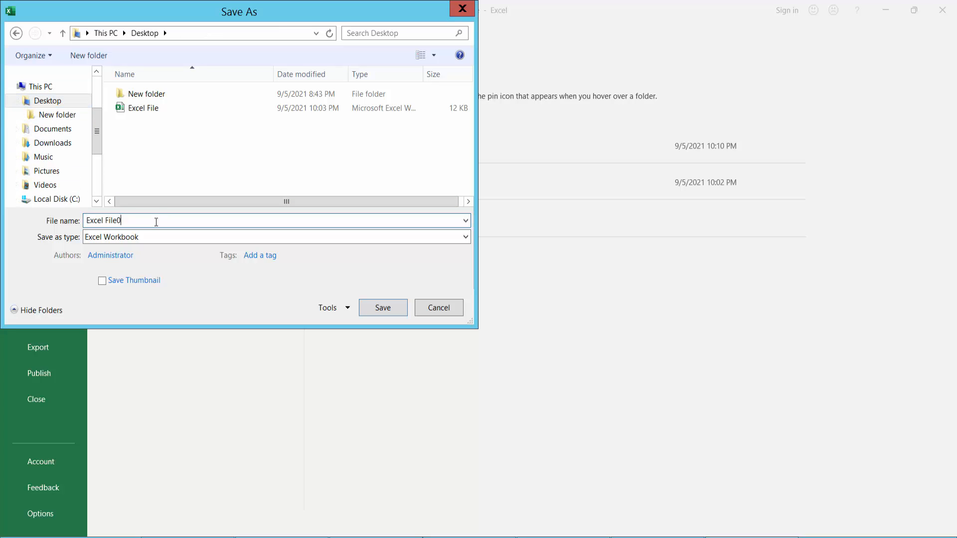
left_click(464, 237)
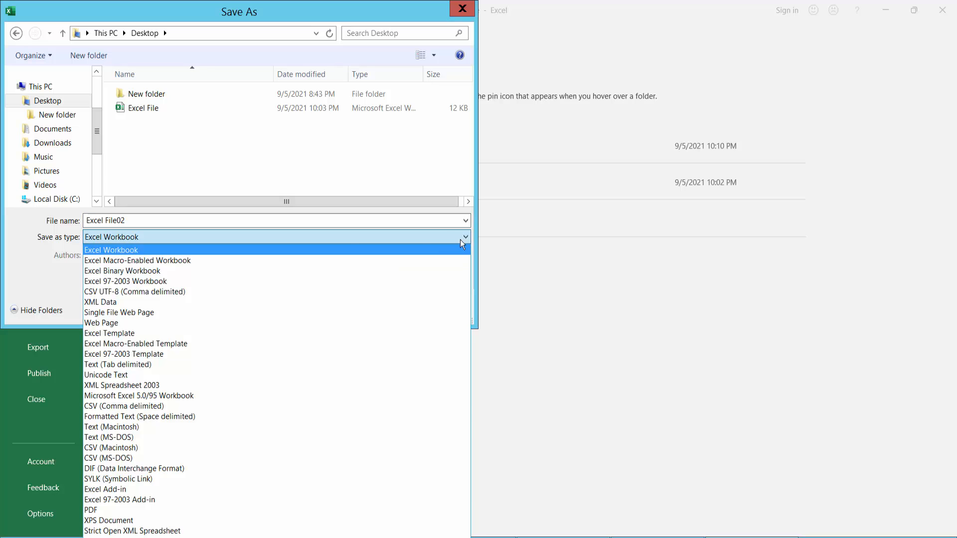
left_click(91, 511)
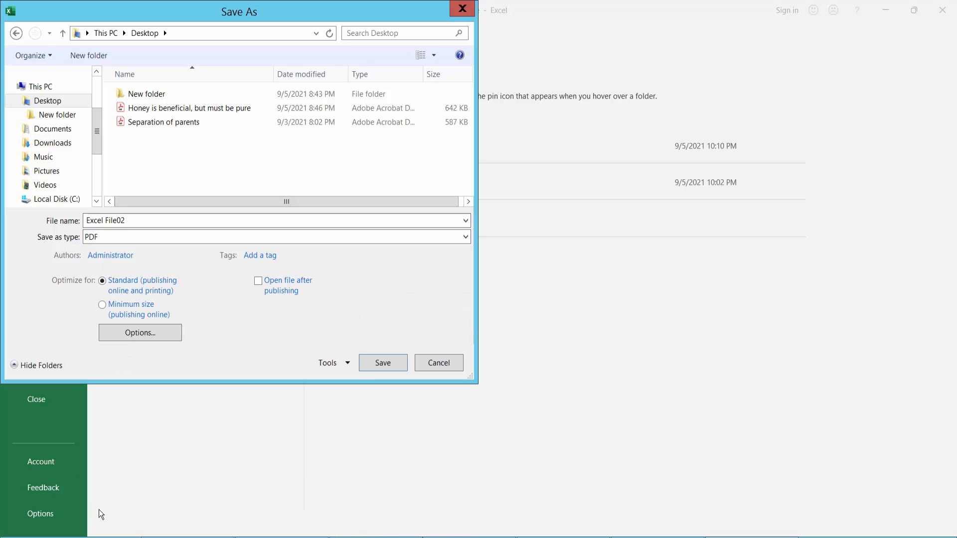
left_click(381, 363)
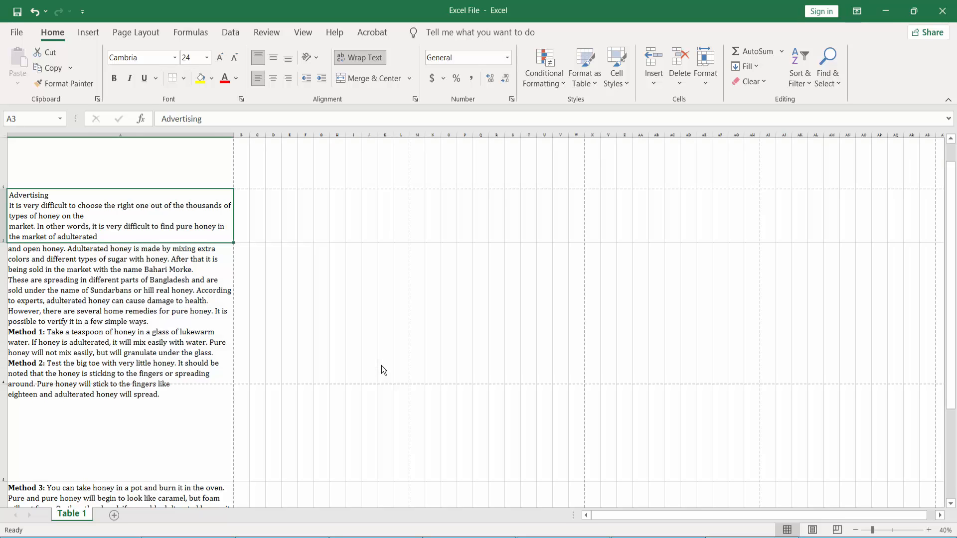
mouse_move(386, 370)
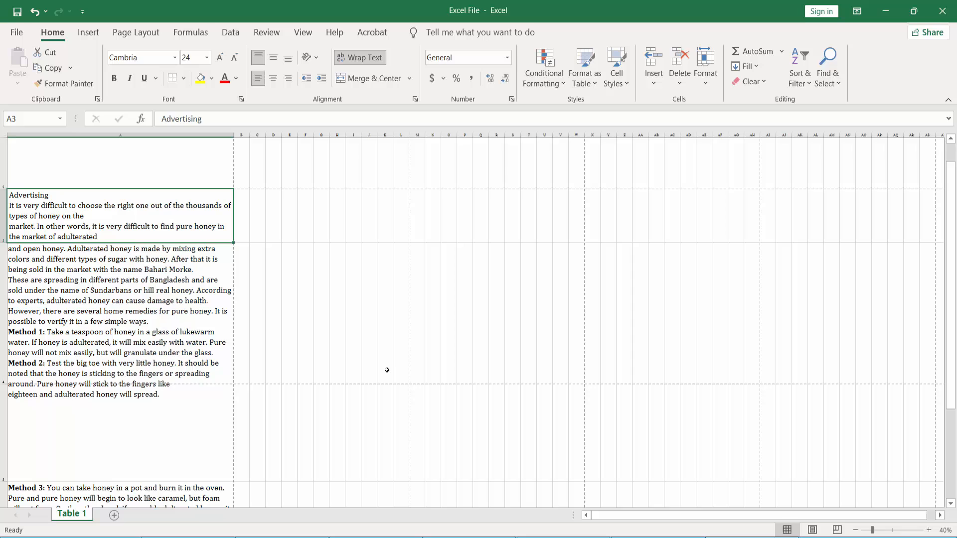
mouse_move(431, 378)
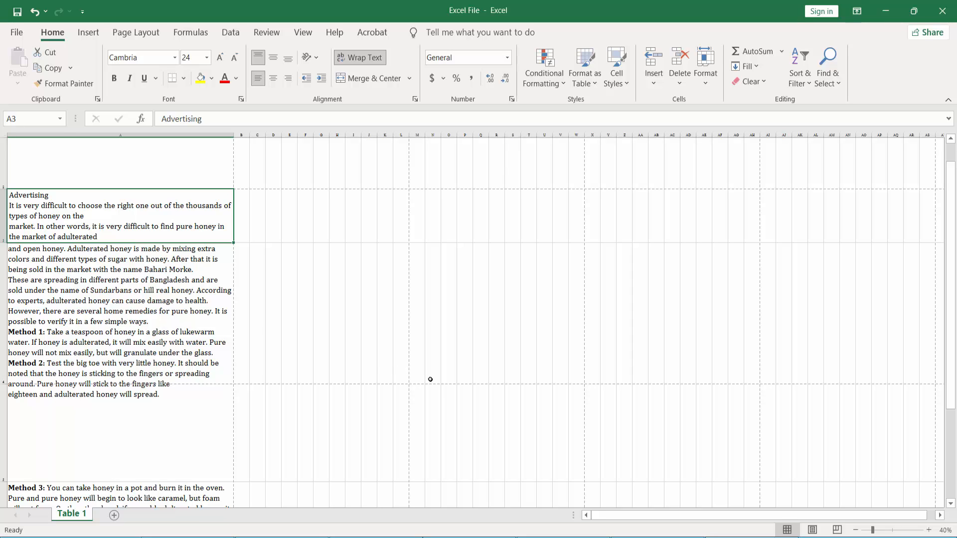
mouse_move(453, 407)
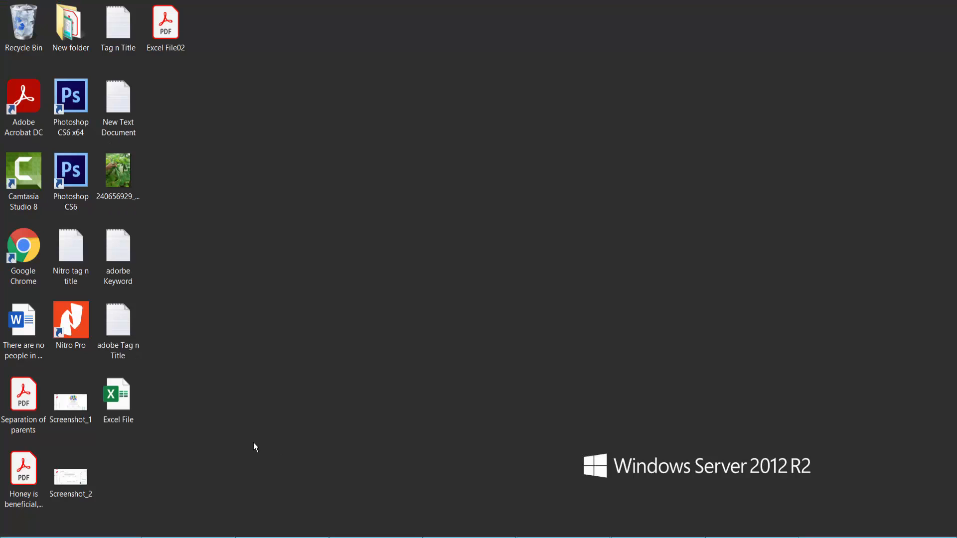
Open the newly saved Excel File02 PDF from the desktop in Acrobat.
left_click(166, 24)
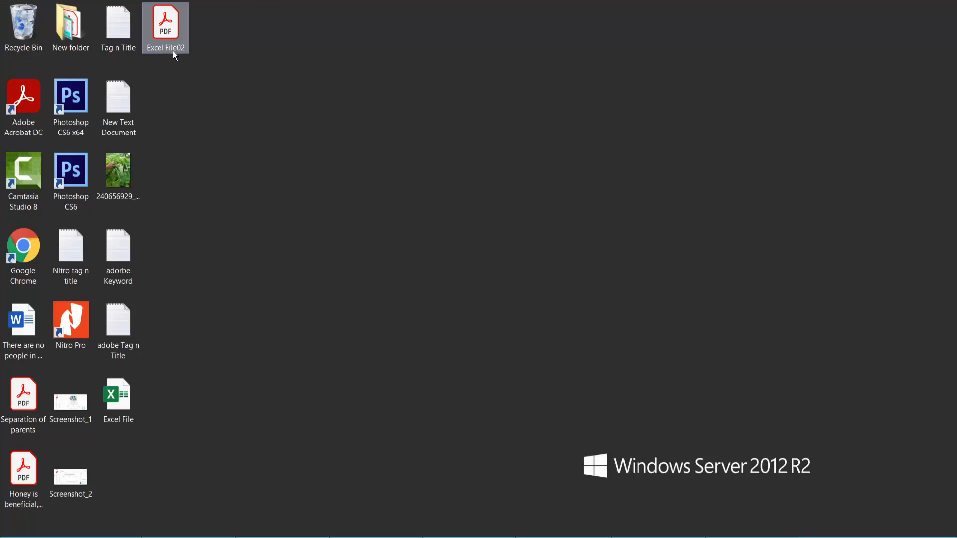
double_click(165, 28)
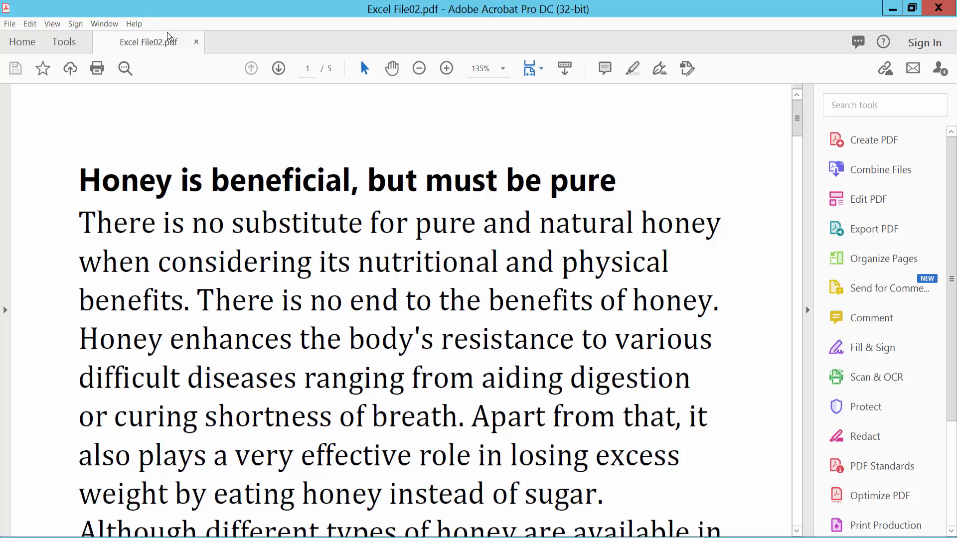
Zoom out to page 3 of Excel File02.pdf with the honey testing methods and bring up the File menu.
left_click(419, 68)
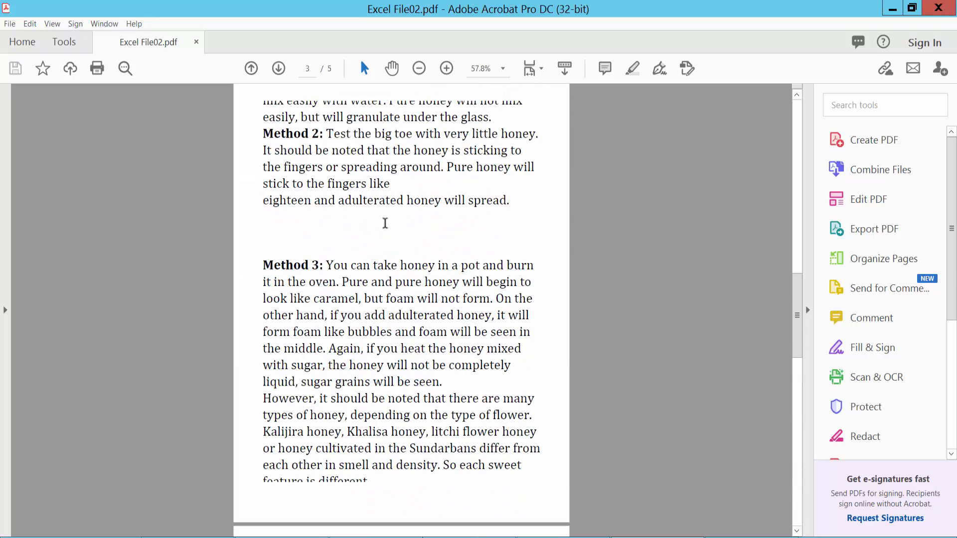
left_click(9, 23)
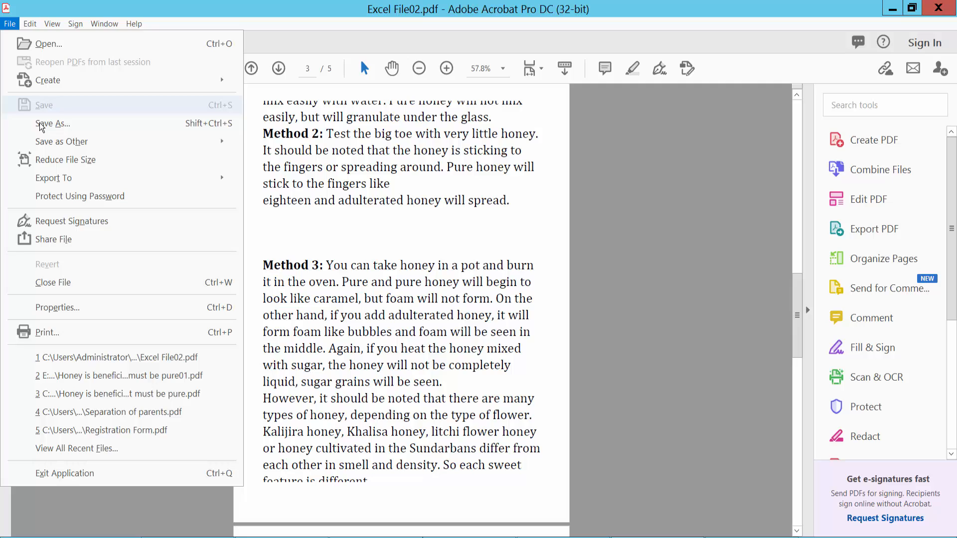